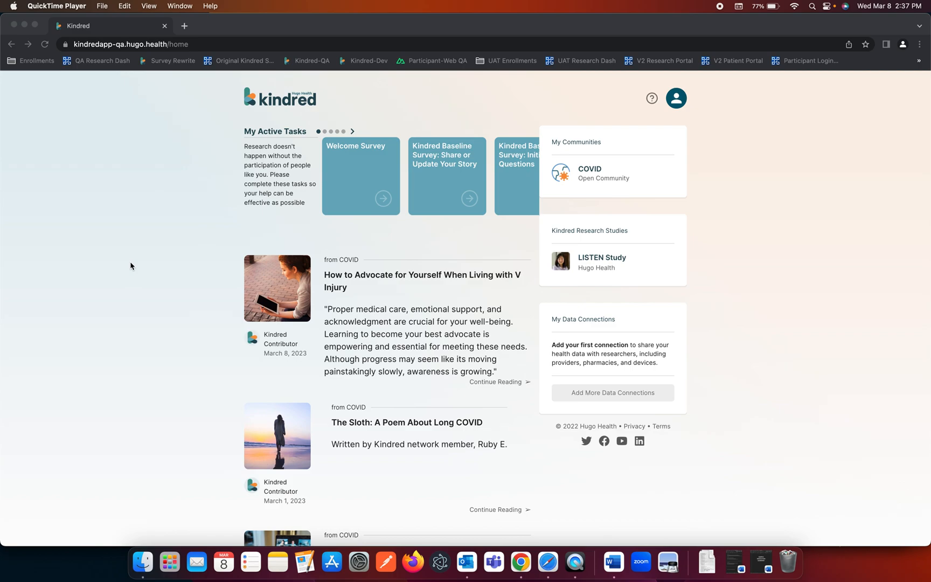
mouse_move(407, 140)
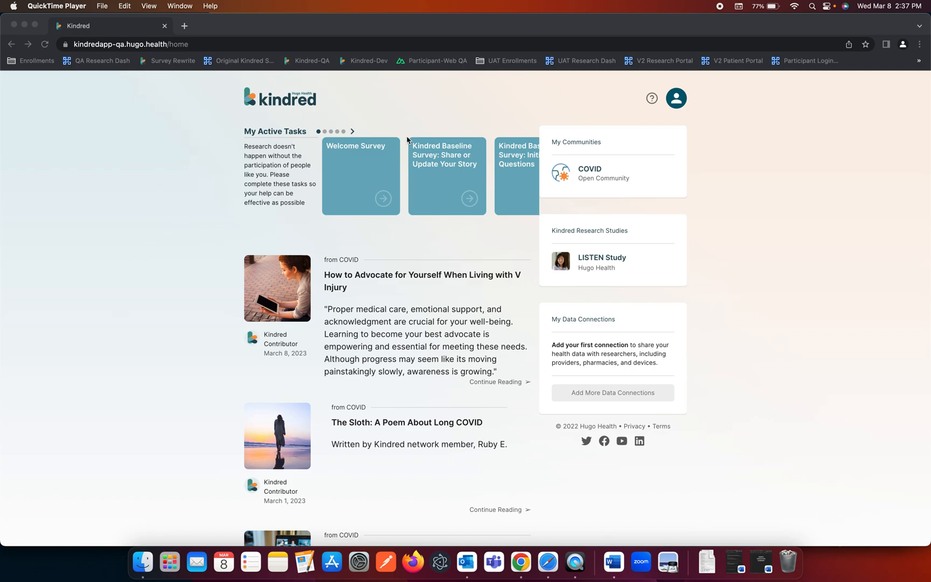
mouse_move(576, 326)
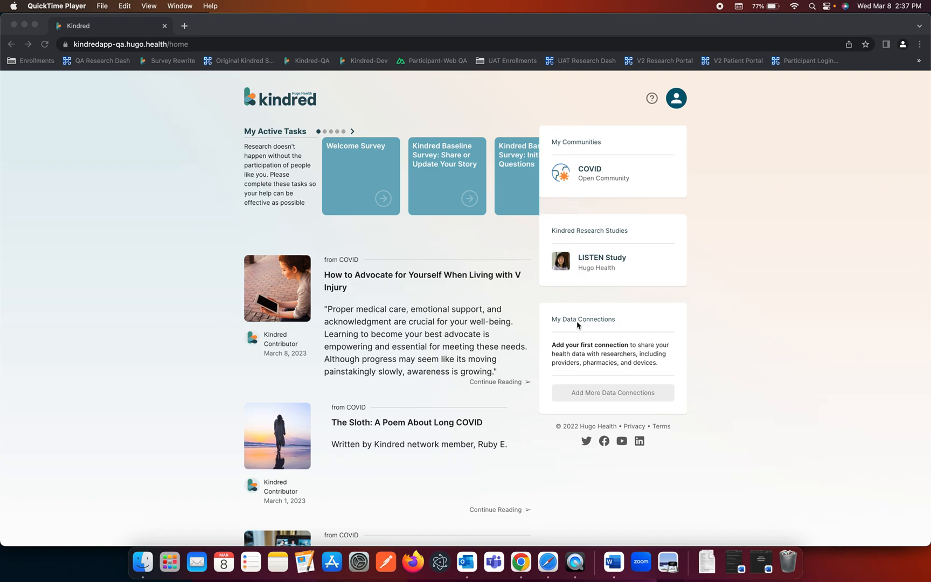
mouse_move(609, 394)
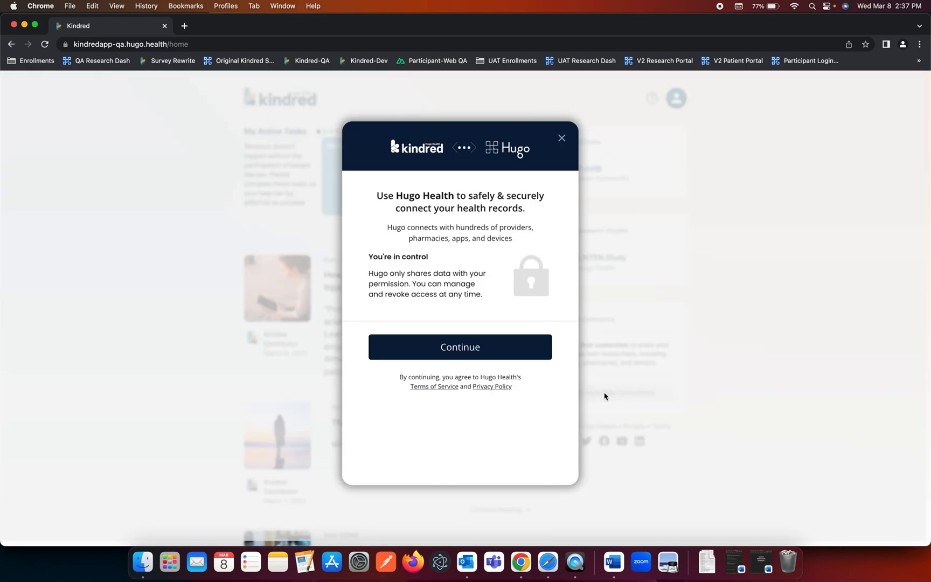
mouse_move(524, 315)
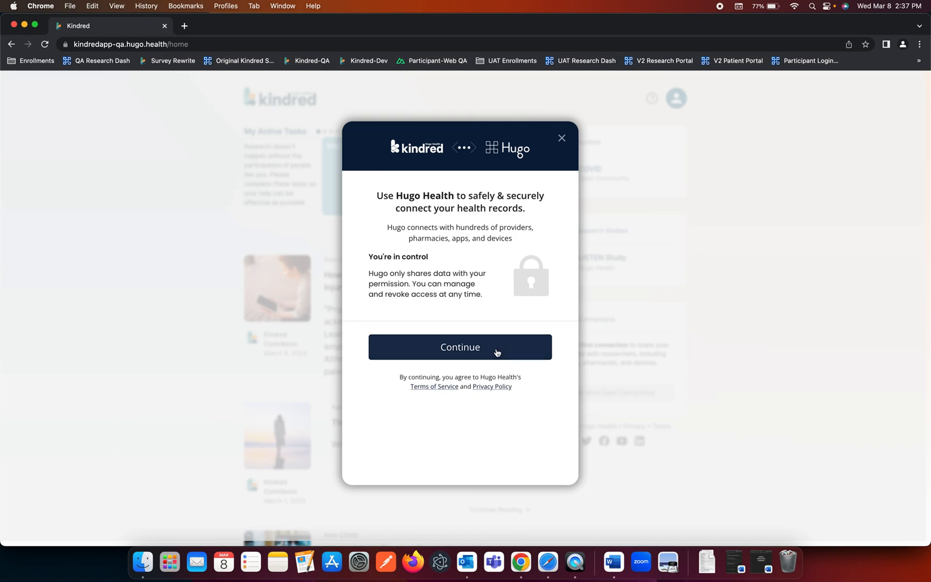
mouse_move(525, 384)
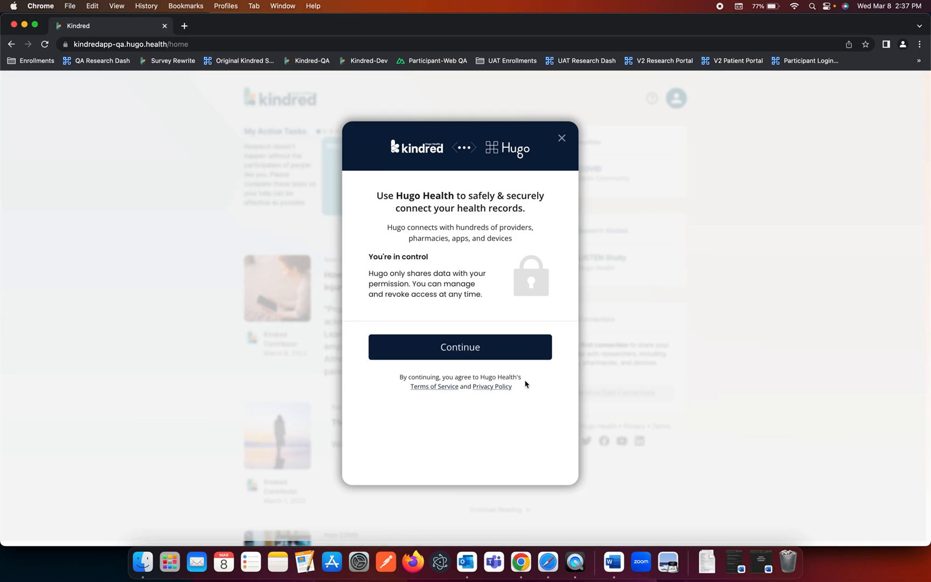
mouse_move(491, 391)
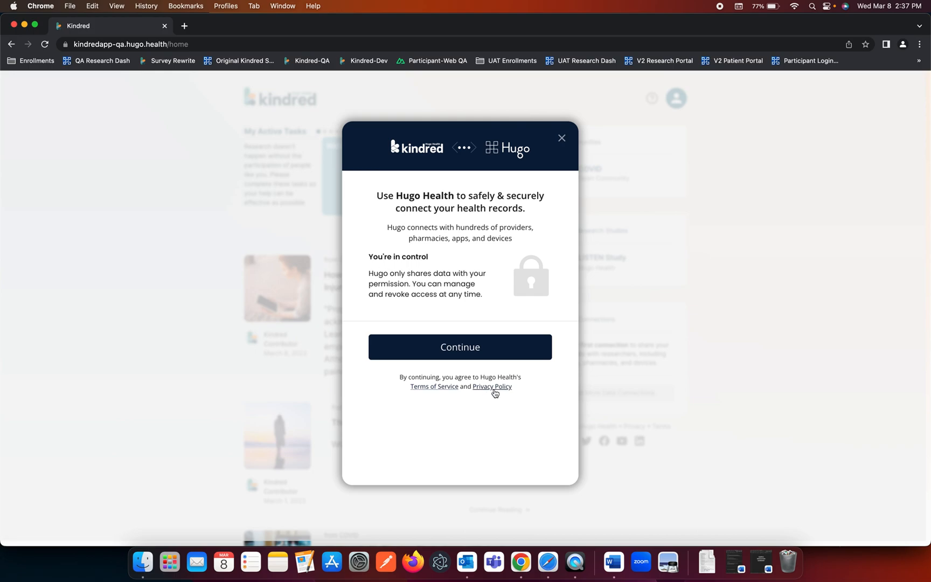
mouse_move(547, 392)
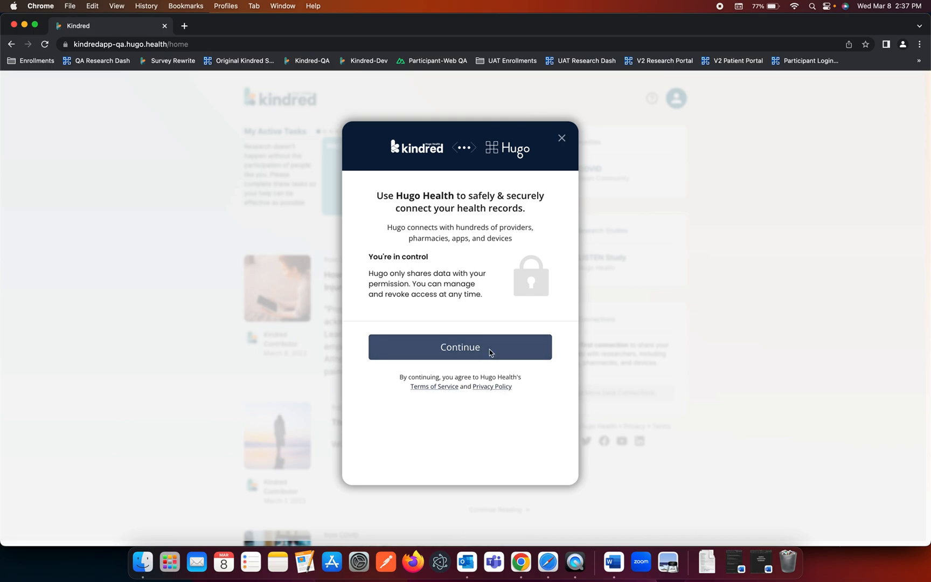
Continue past the Hugo Health introduction to the provider connection list
left_click(459, 347)
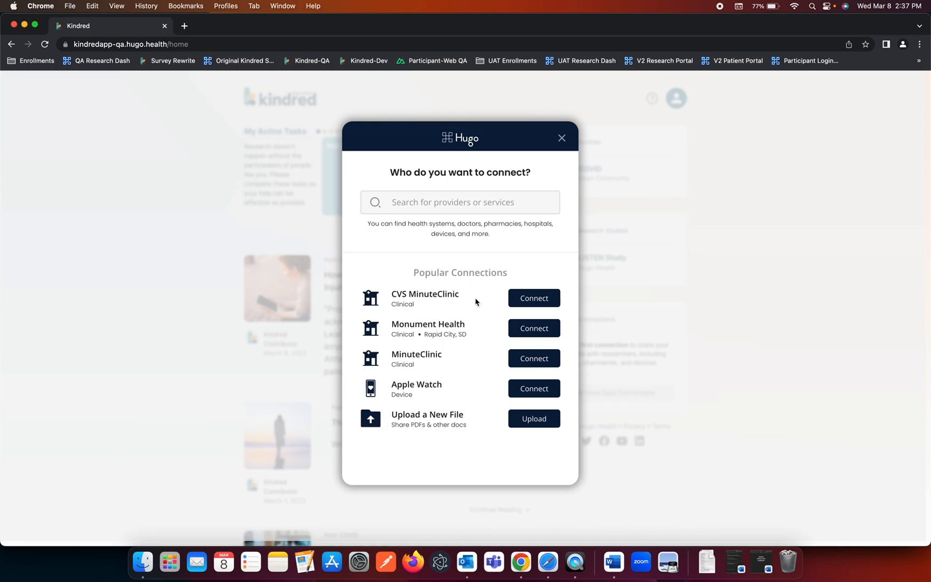
mouse_move(395, 417)
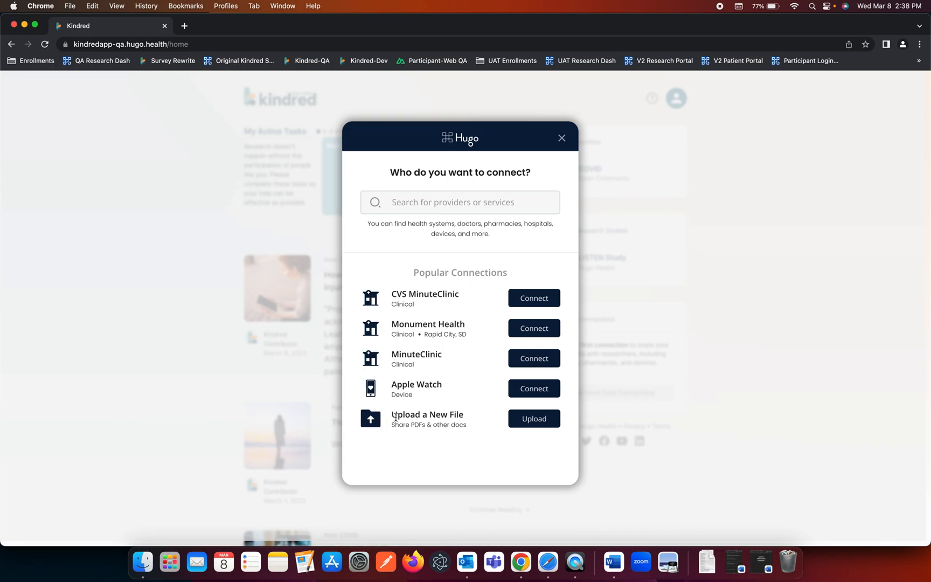
Choose Upload a New File from Popular Connections
double_click(426, 415)
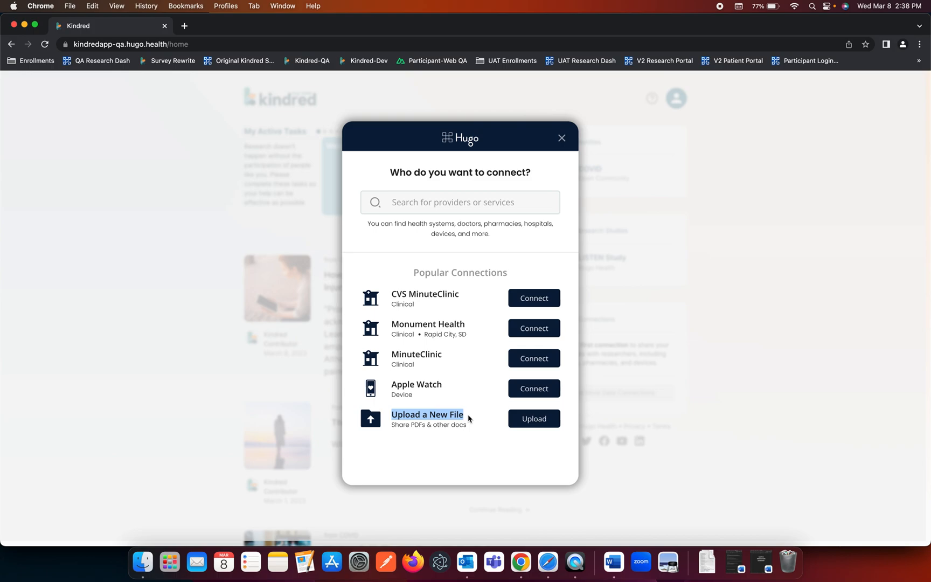
mouse_move(532, 418)
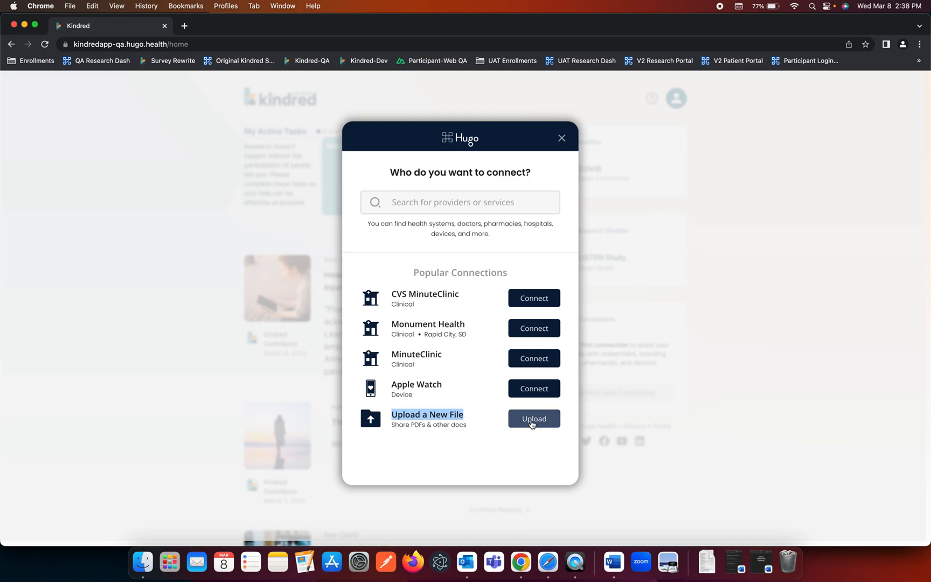
left_click(532, 418)
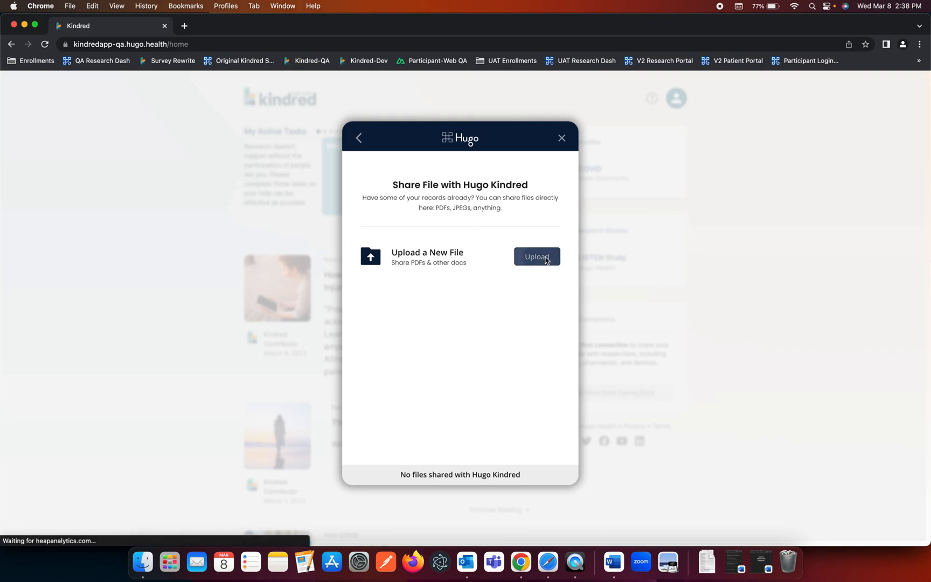
Attach Medication Summary.png from the Desktop as the file to upload
left_click(534, 256)
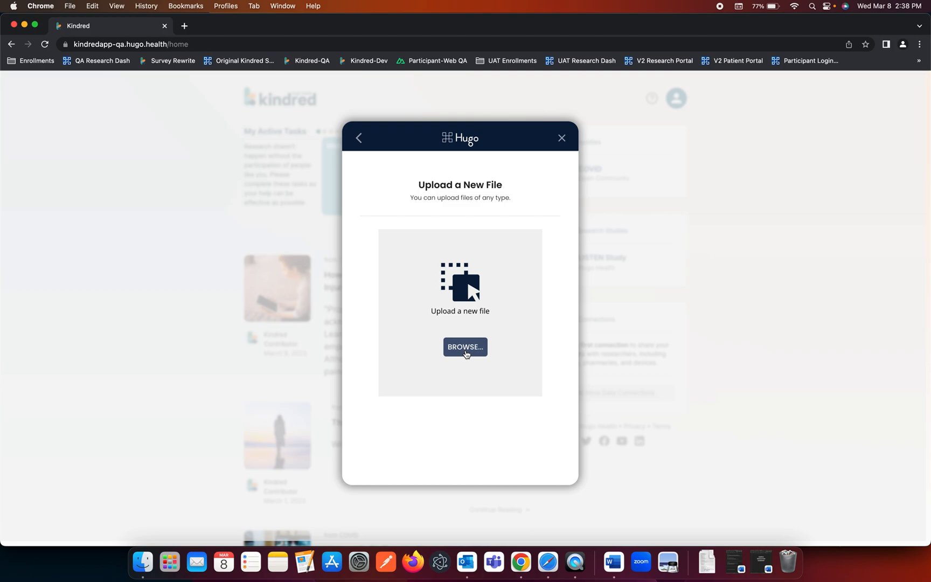
left_click(465, 347)
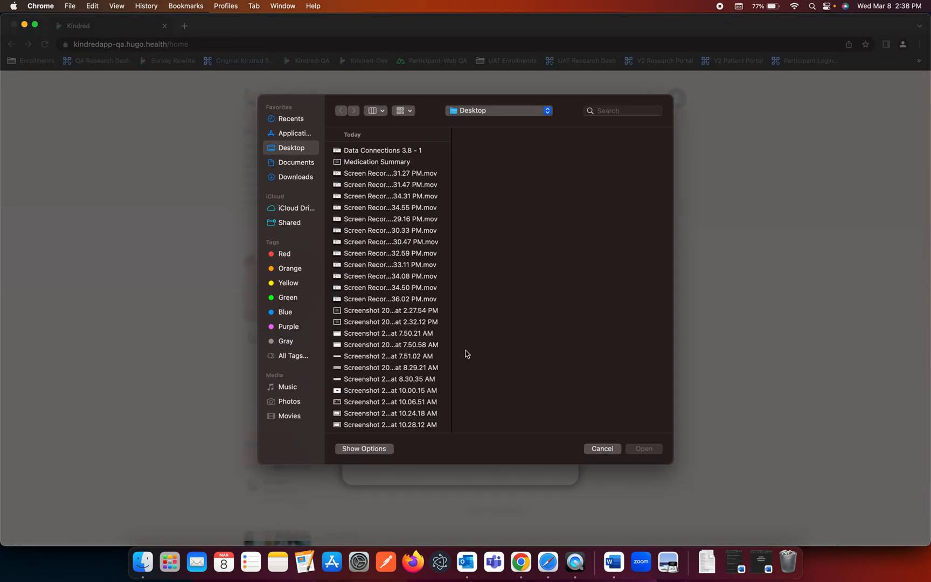
left_click(377, 162)
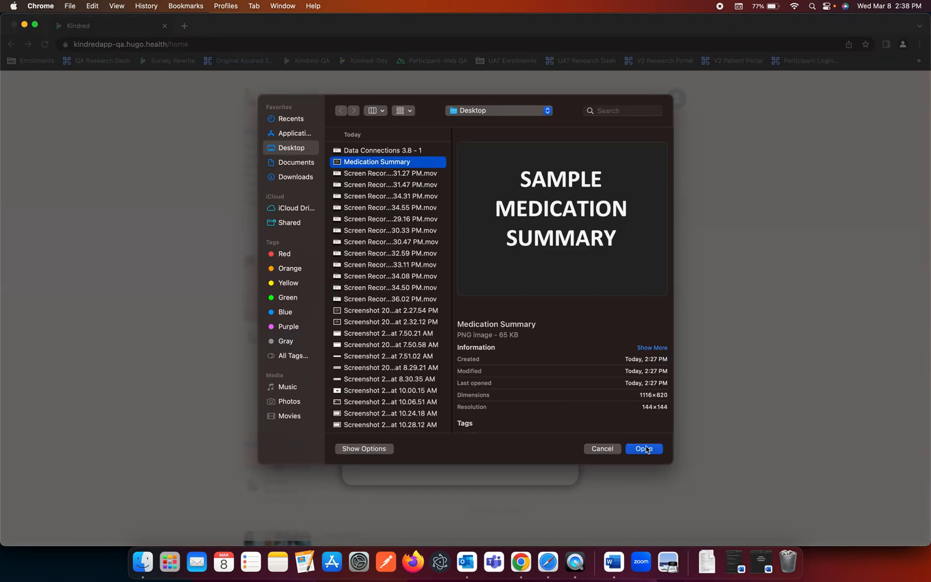
left_click(644, 448)
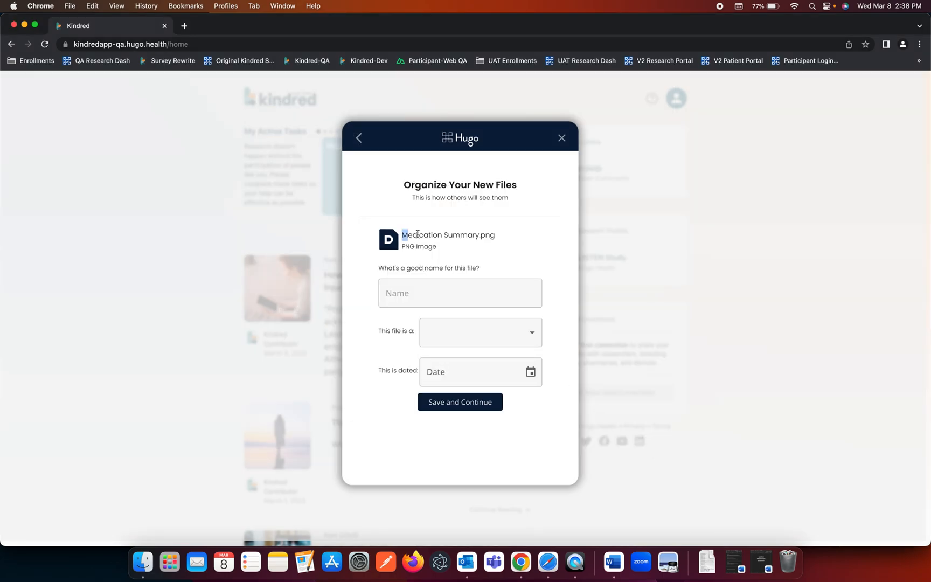
Name the file 'Medication Summary', set type Medication Summary, and date it 03/01/2023
type("M")
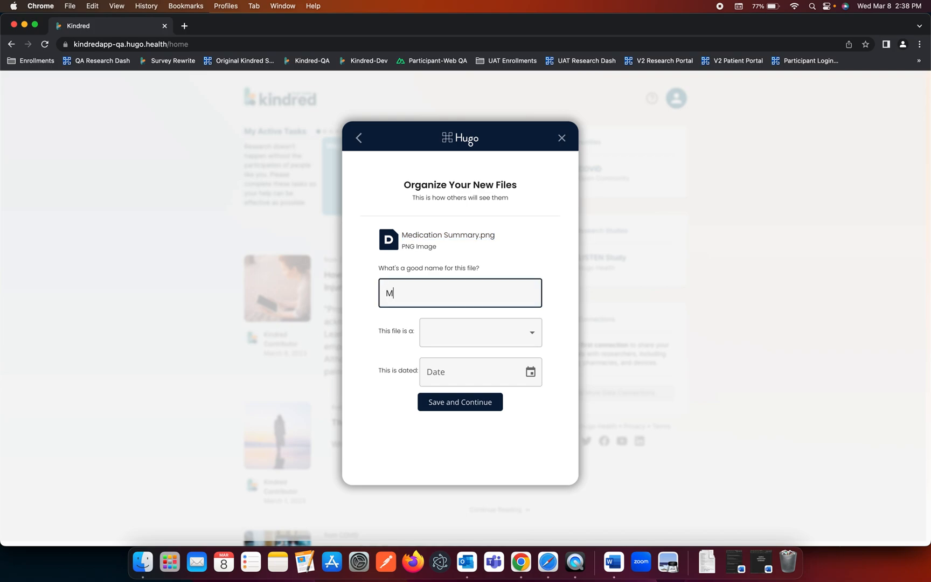
type("edication Summary")
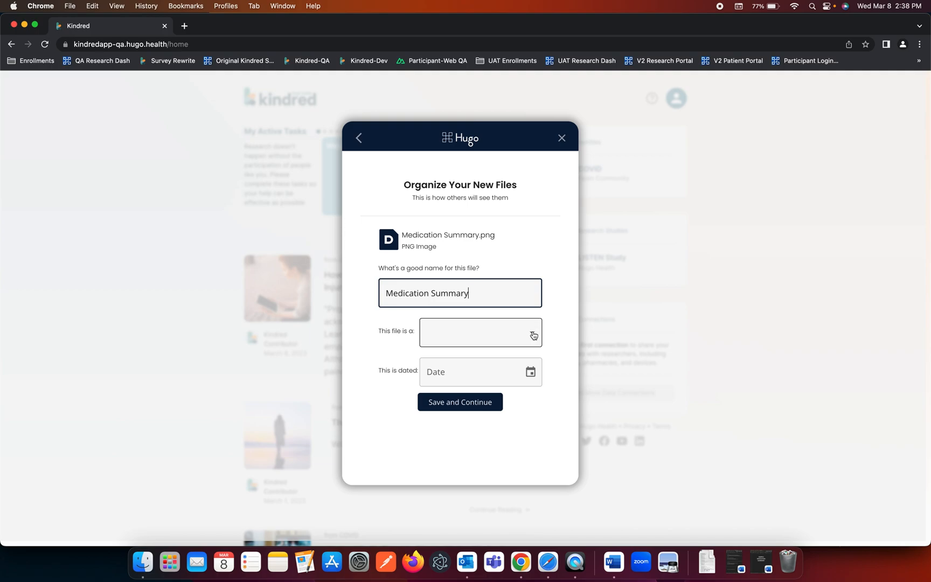
left_click(480, 333)
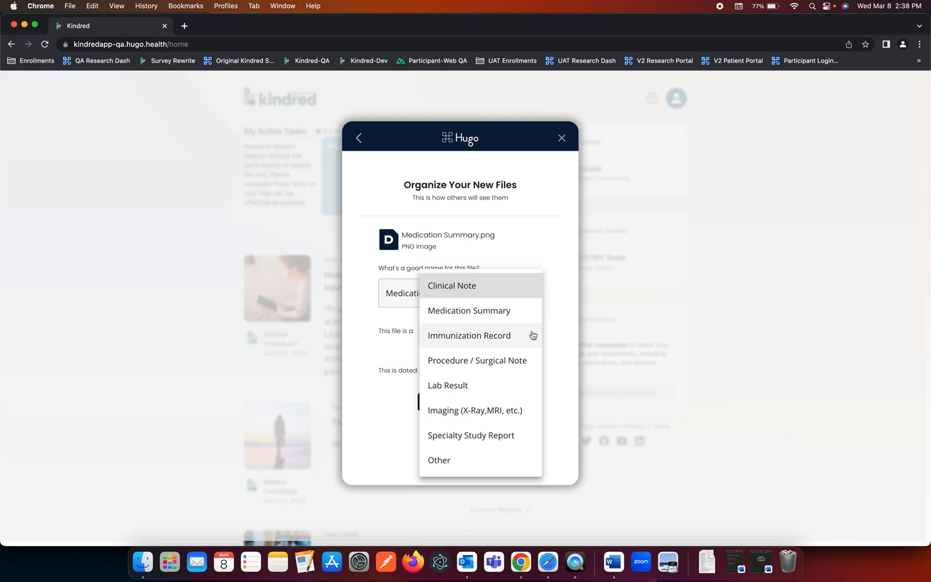
left_click(469, 310)
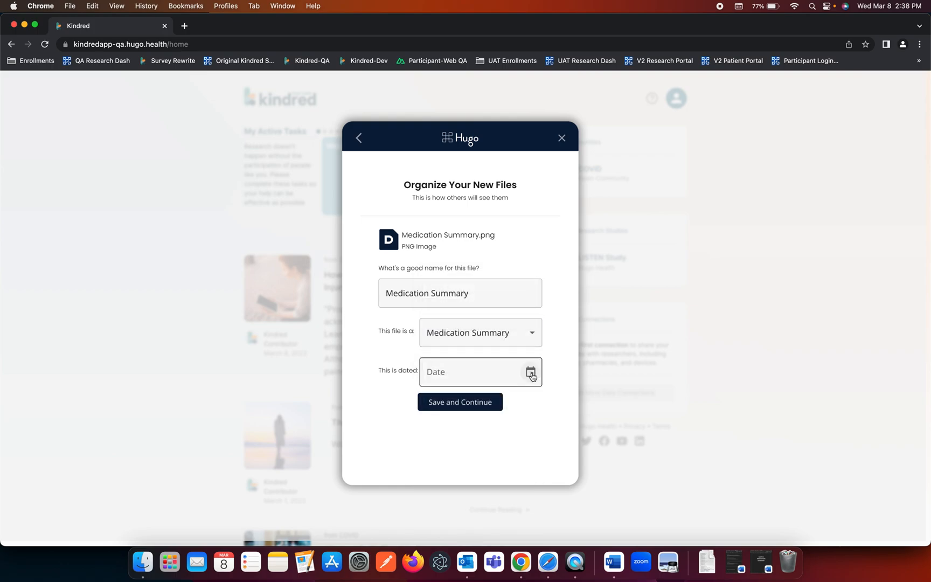
left_click(530, 372)
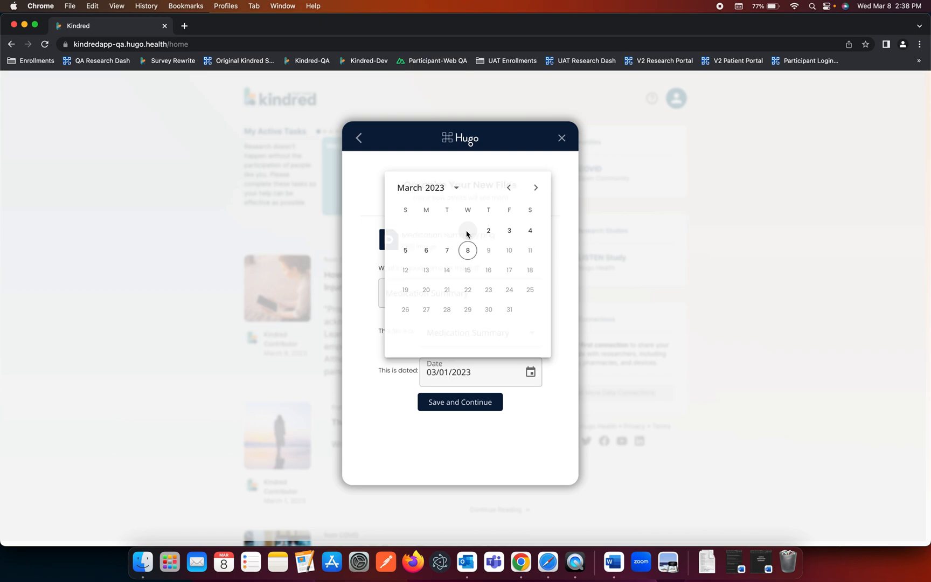
left_click(459, 401)
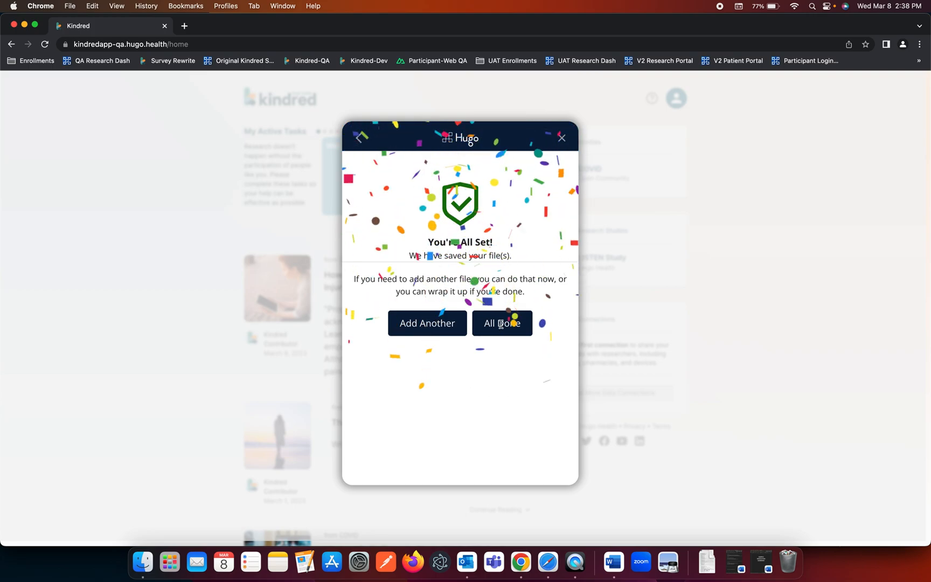
Click All Done so Shared Files shows 1 Uploaded
left_click(502, 323)
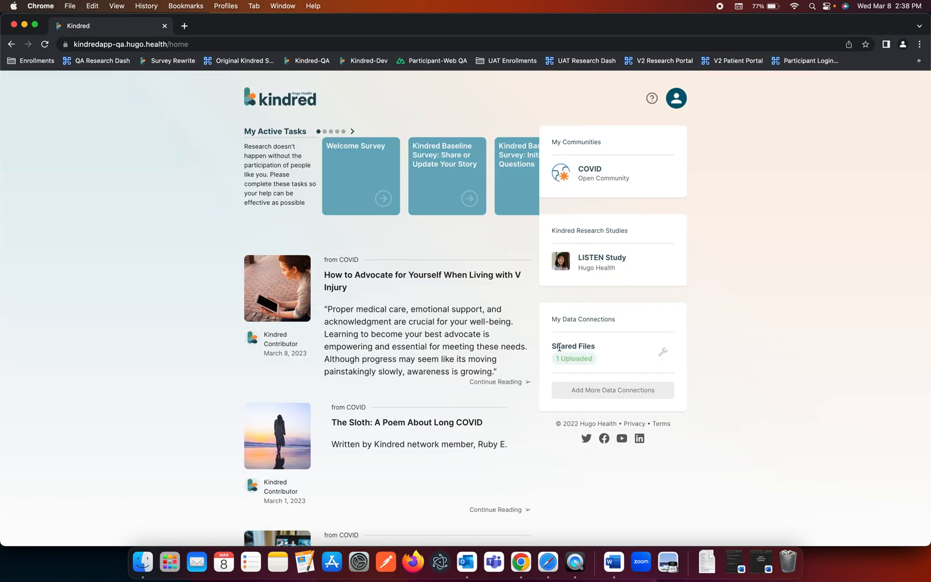
double_click(572, 346)
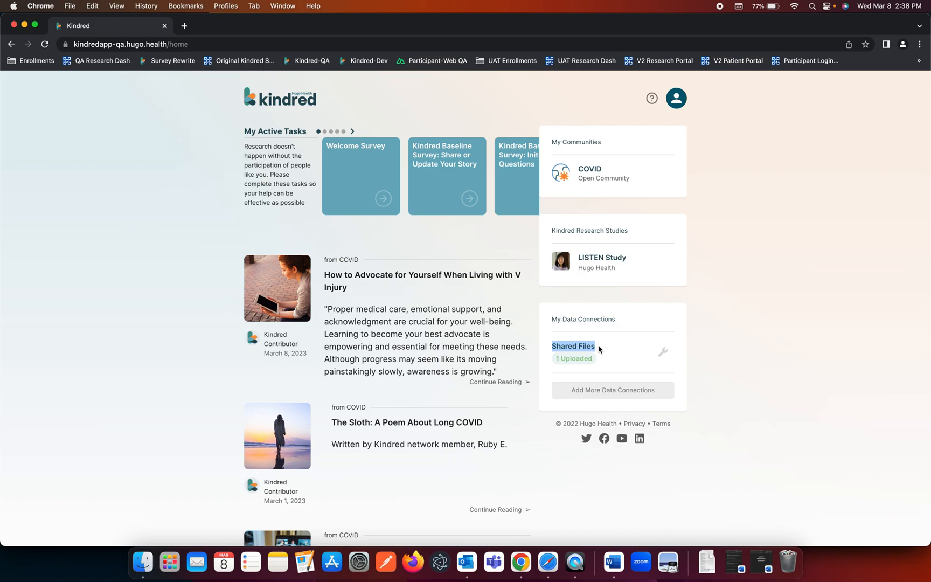
mouse_move(652, 98)
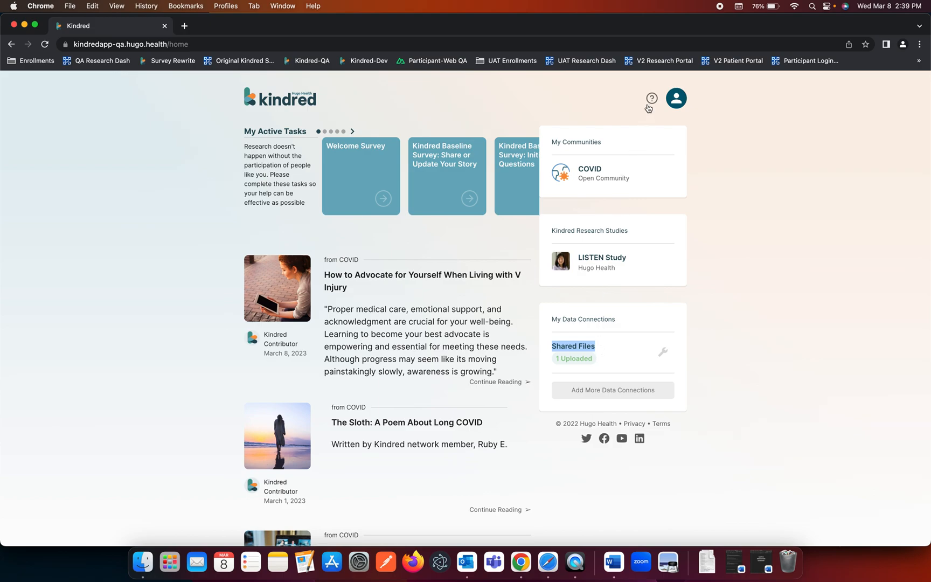
mouse_move(651, 99)
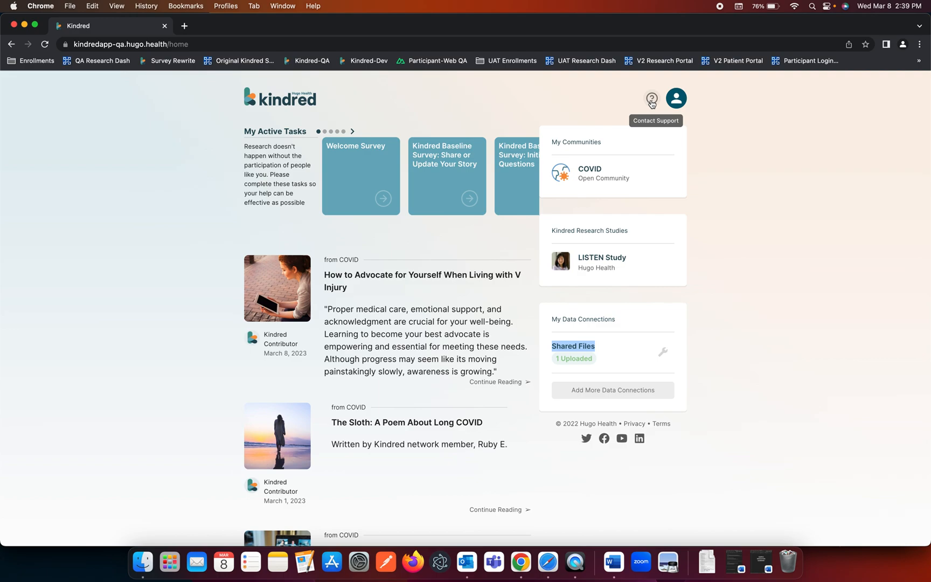